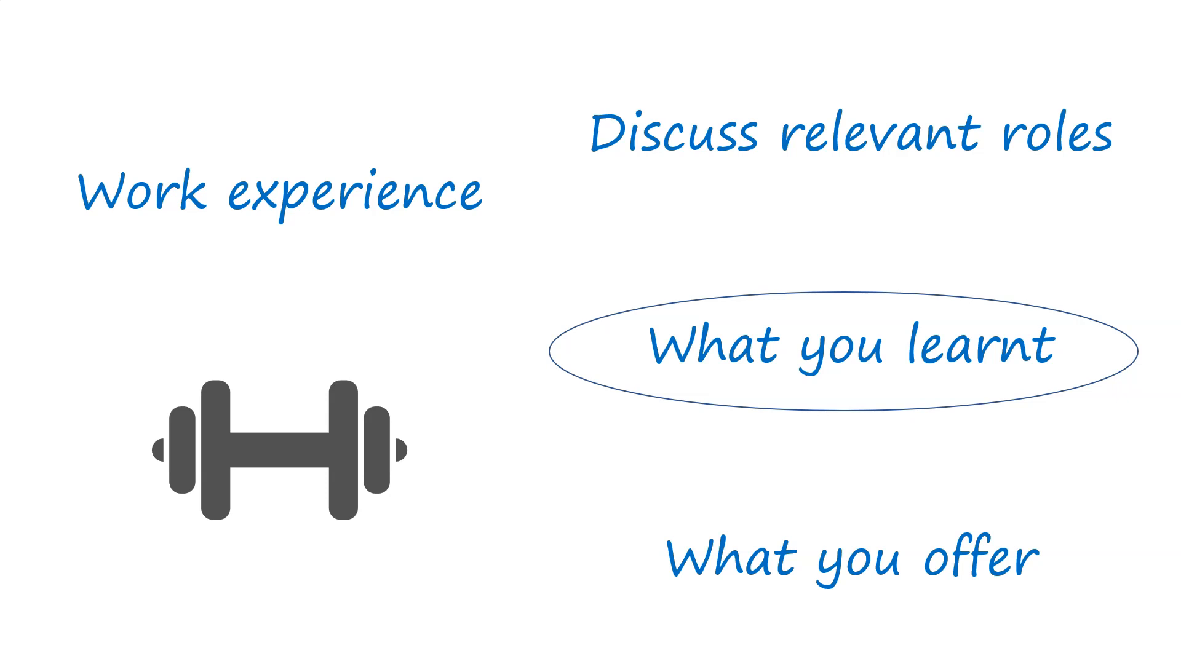
Step: Advance from the work experience slide to the future plans slide with Qualifications circled
left_click_drag(851, 346, 851, 557)
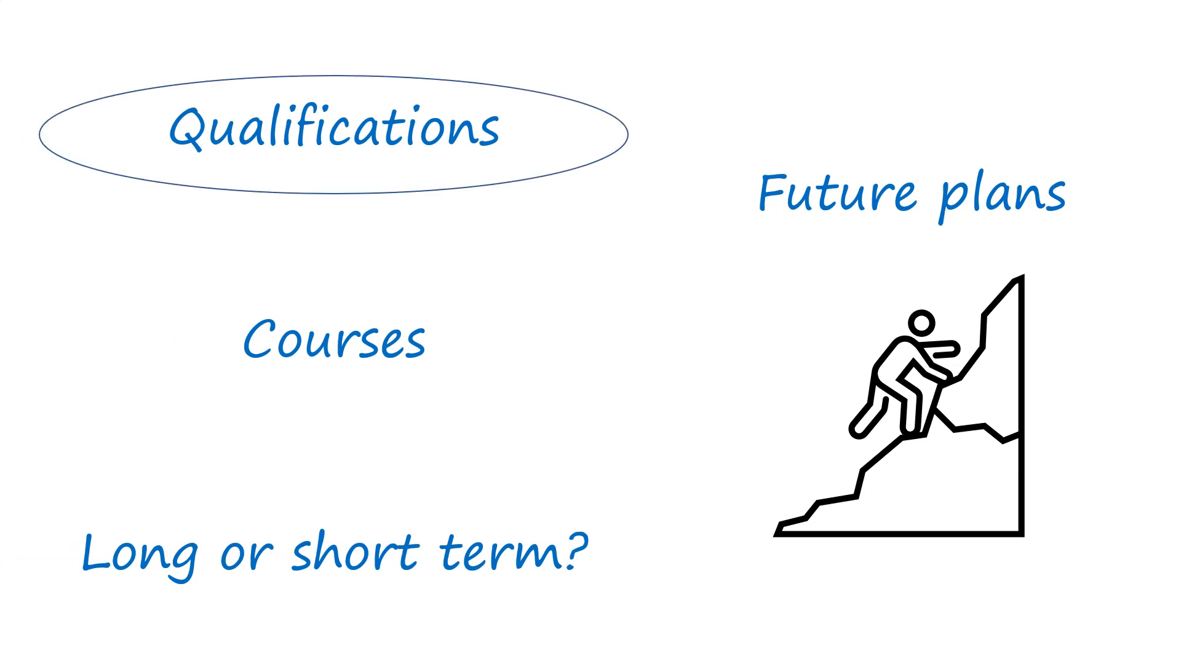
Step: Move the ellipse from Qualifications to Courses, then continue to the Part 2 planning slide
left_click_drag(331, 128, 332, 343)
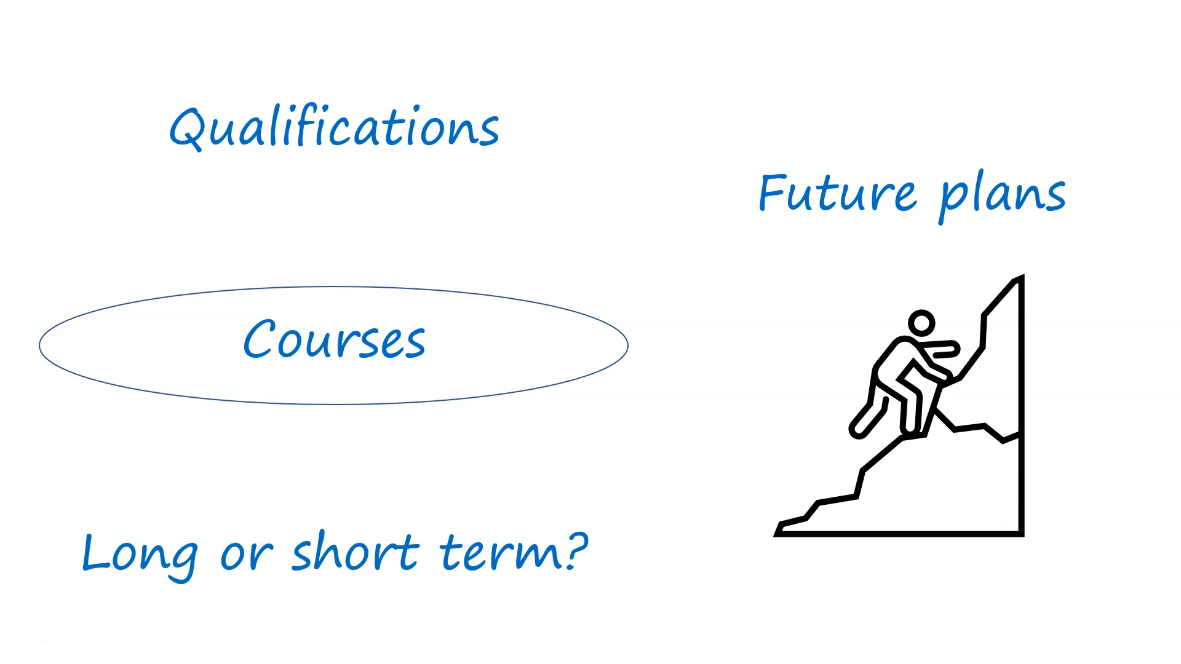
left_click_drag(331, 345, 331, 534)
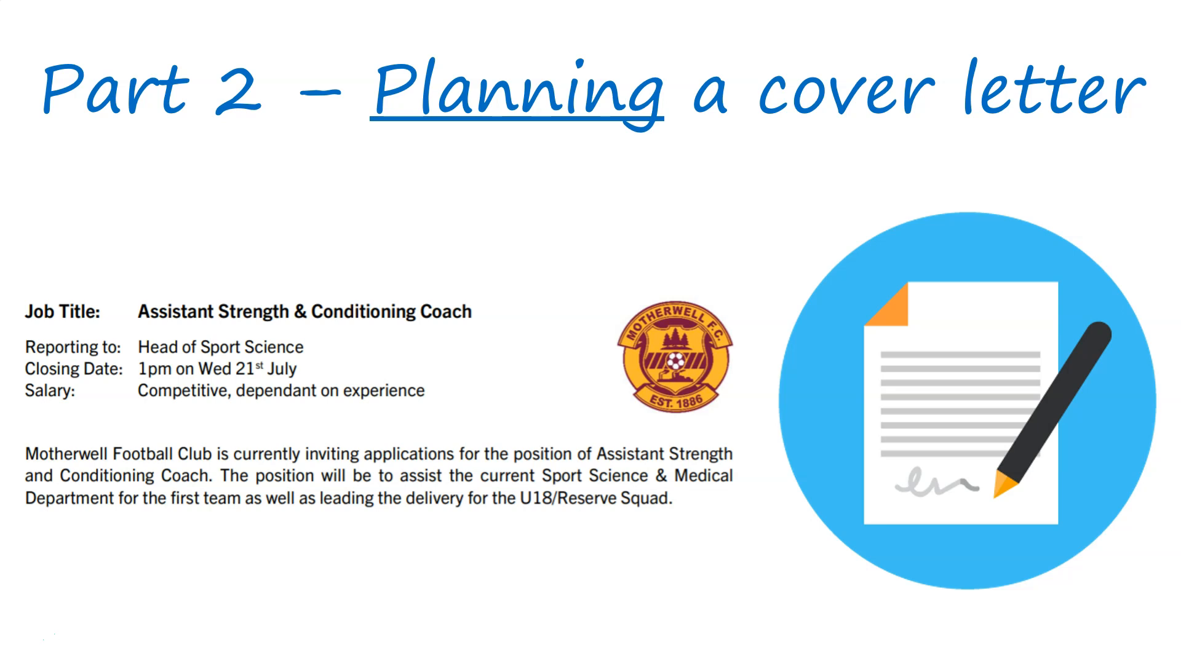
Step: Advance from the Part 2 slide to Part 3 – Writing a cover letter, showing a sample letter
key("right")
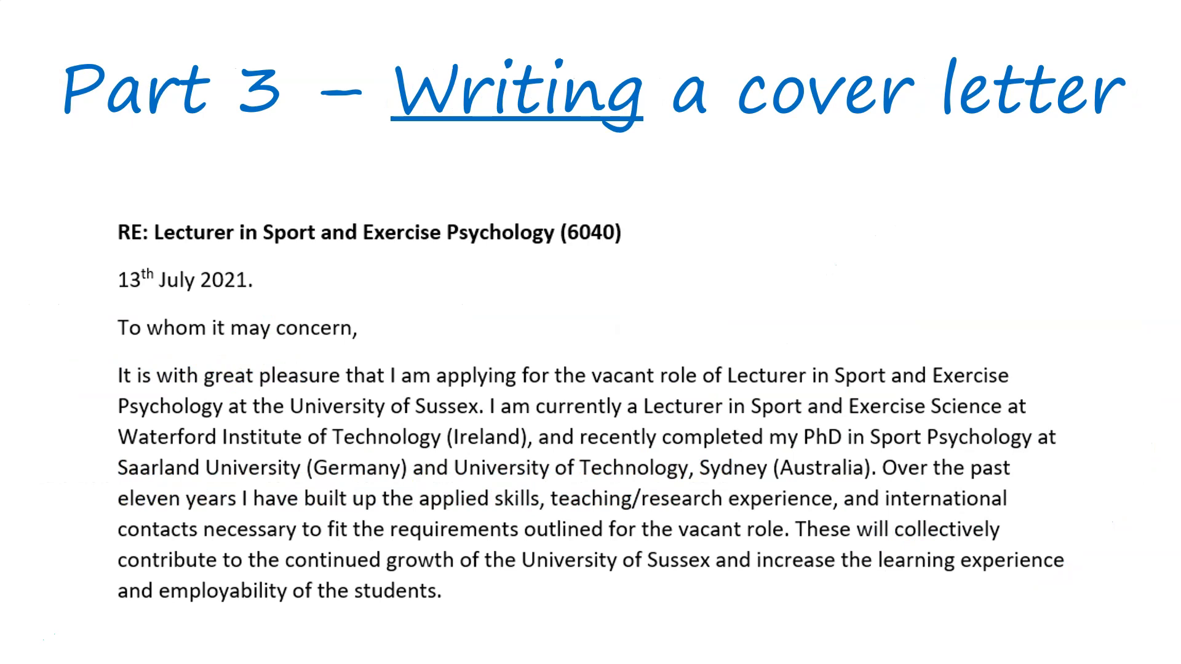